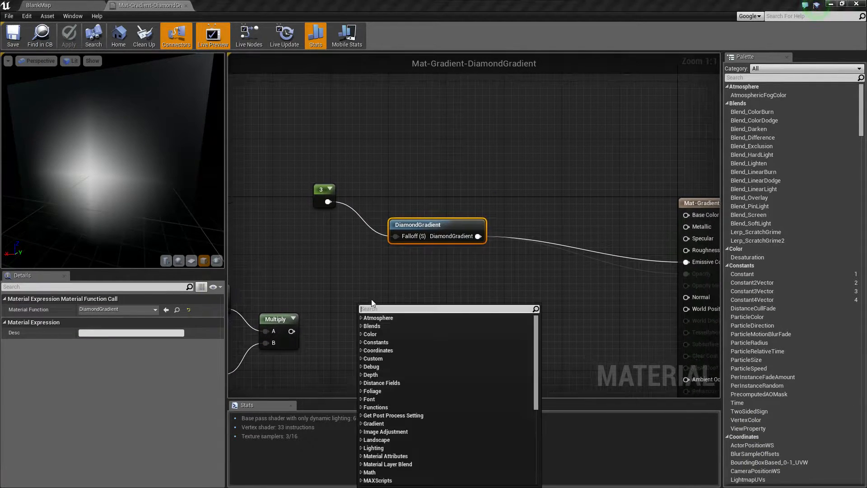
Search 'diamon' in the node list, then dismiss it without adding a node.
type("diamon")
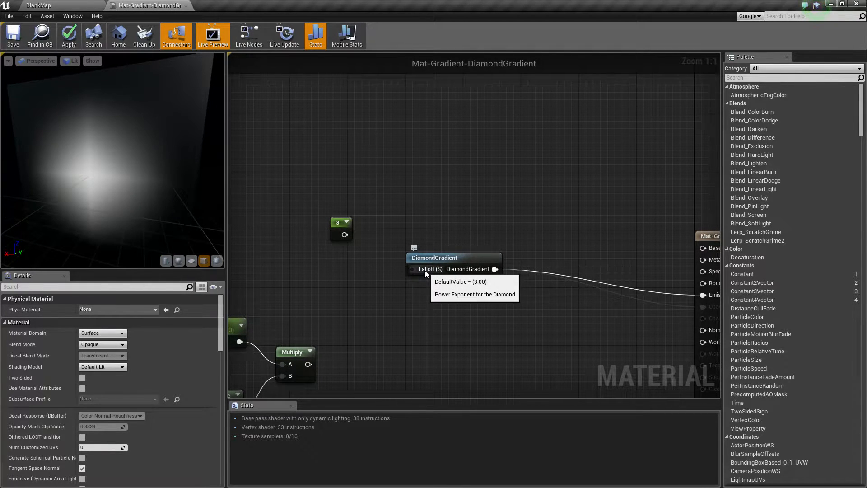
mouse_move(438, 273)
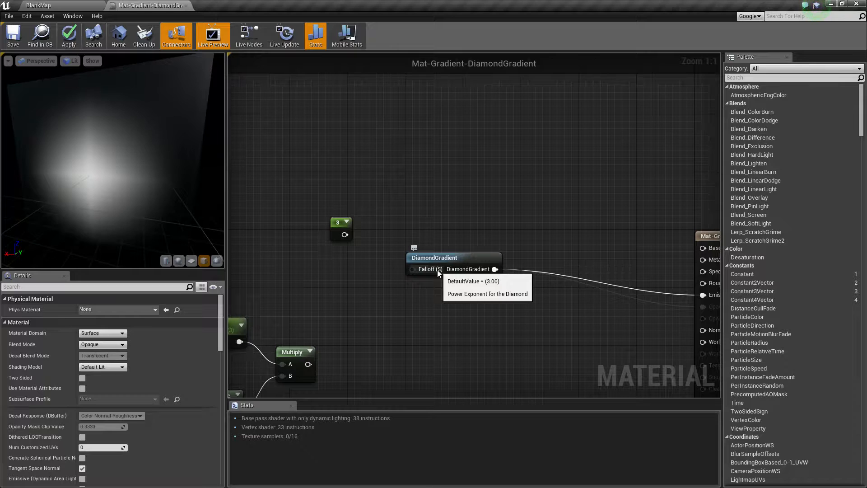
mouse_move(379, 256)
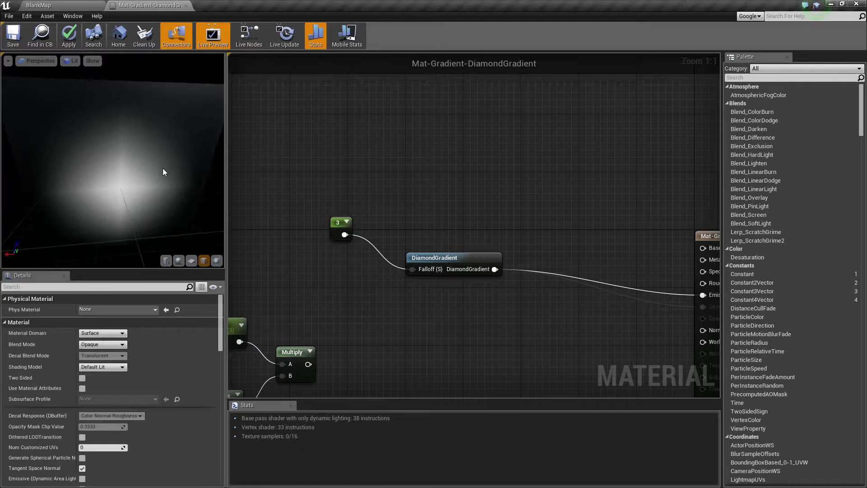
left_click(190, 261)
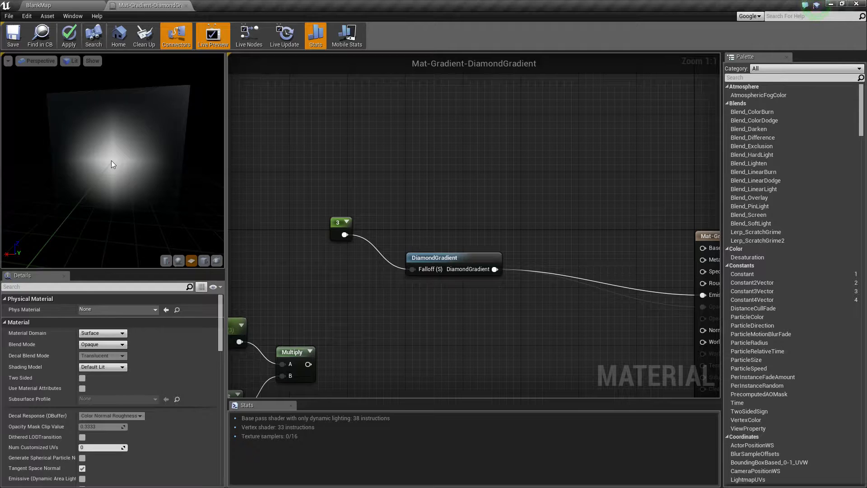
mouse_move(120, 171)
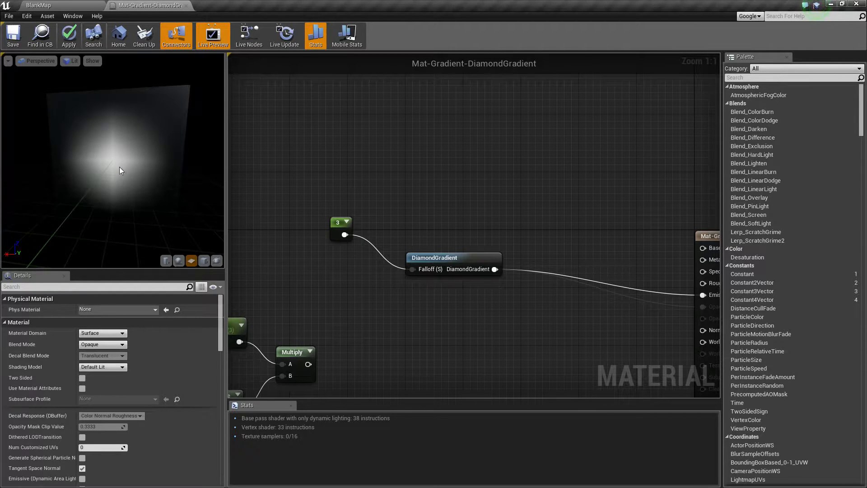
Set the Constant's falloff value to 10, then delete it so DiamondGradient uses its default.
left_click(338, 228)
type("10")
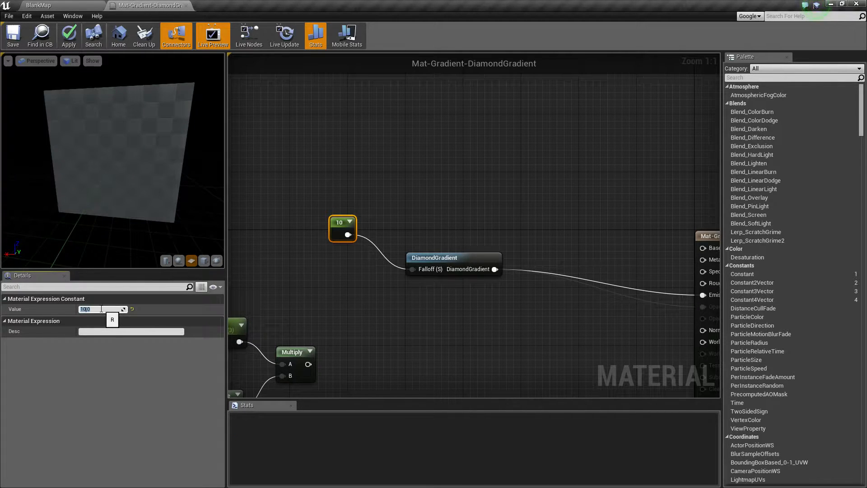
left_click(67, 33)
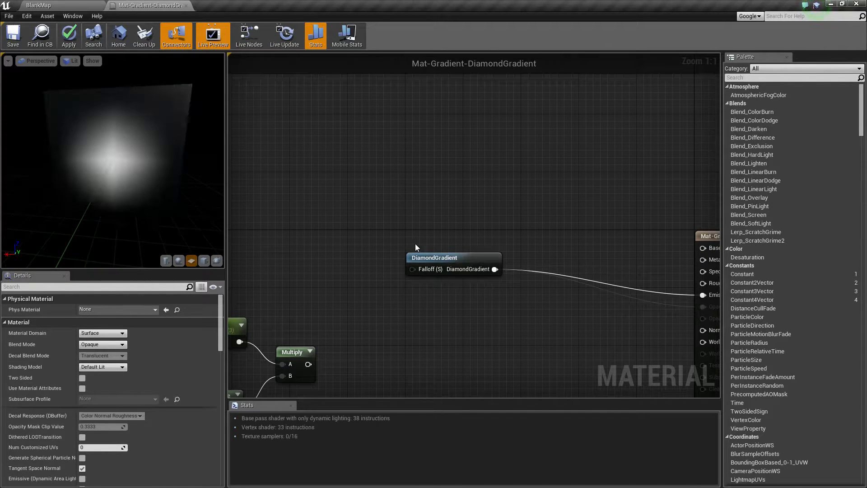
mouse_move(68, 35)
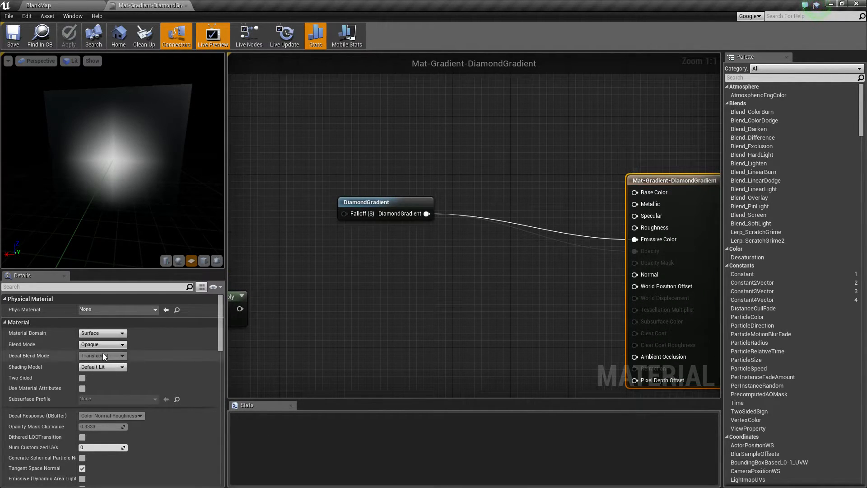
Set Blend Mode to Translucent and wire DiamondGradient into Opacity.
left_click(102, 345)
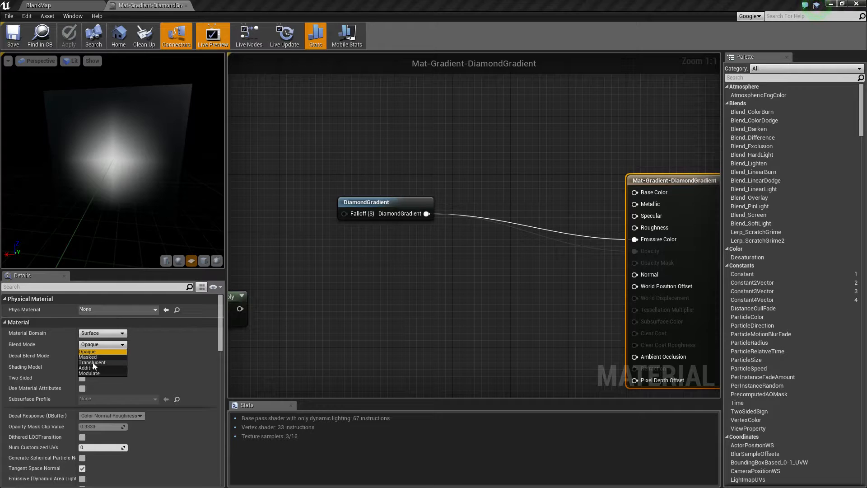
left_click(92, 362)
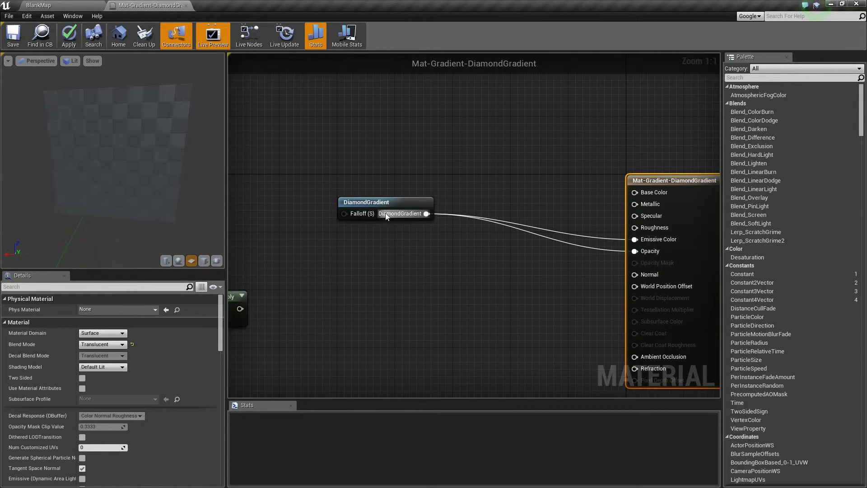
mouse_move(650, 251)
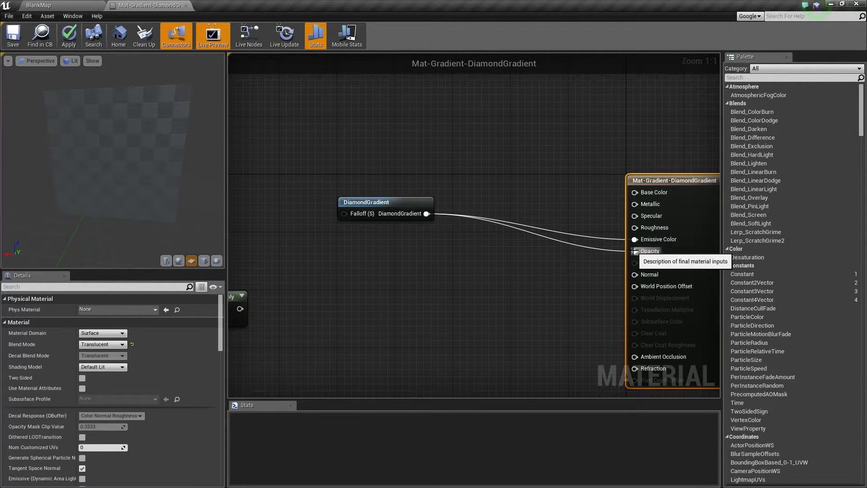
left_click(67, 35)
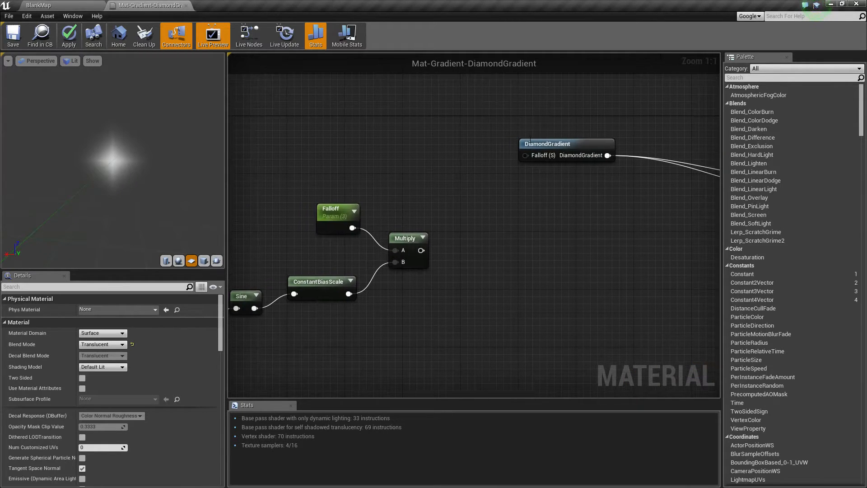
Feed DiamondGradient's Falloff with the Falloff parameter times the Time–Sine–ConstantBiasScale chain.
left_click(494, 180)
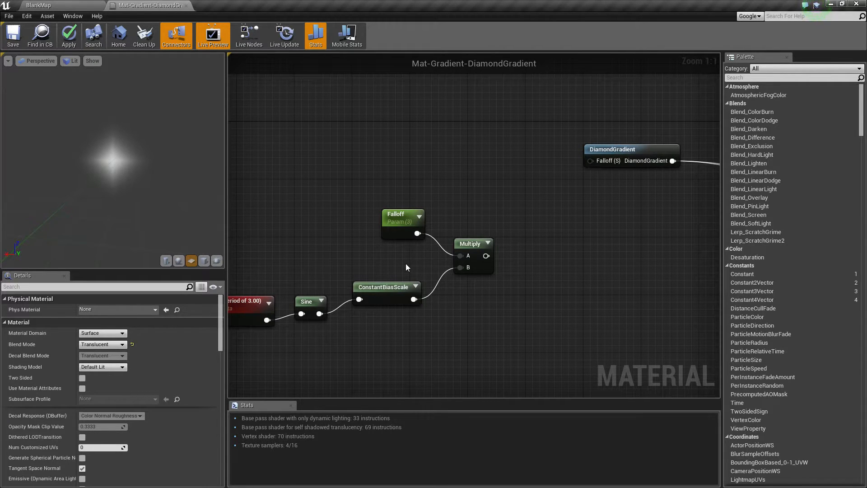
mouse_move(470, 209)
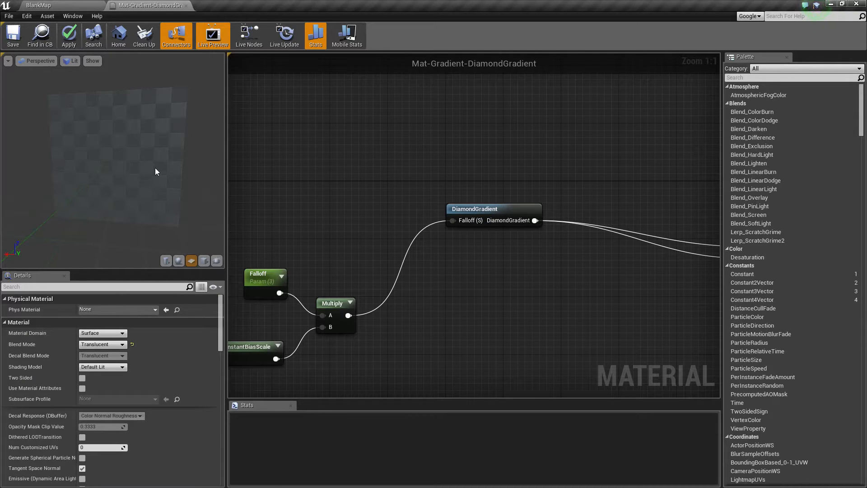
left_click(68, 35)
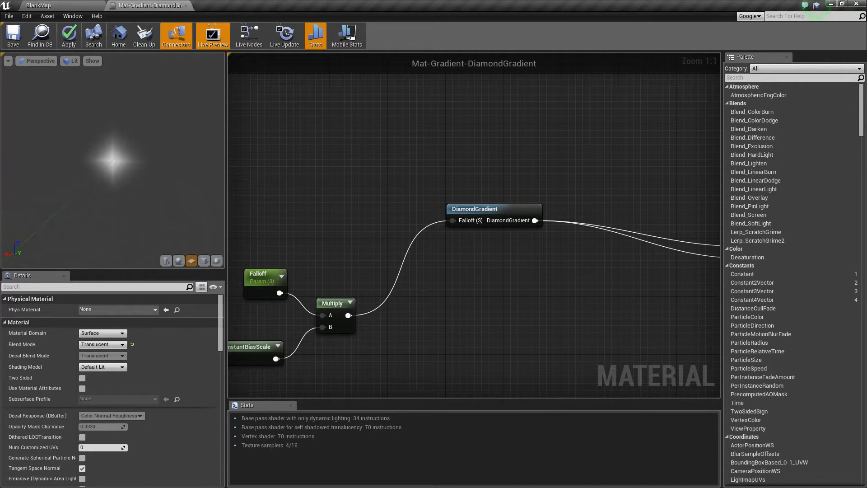
mouse_move(153, 157)
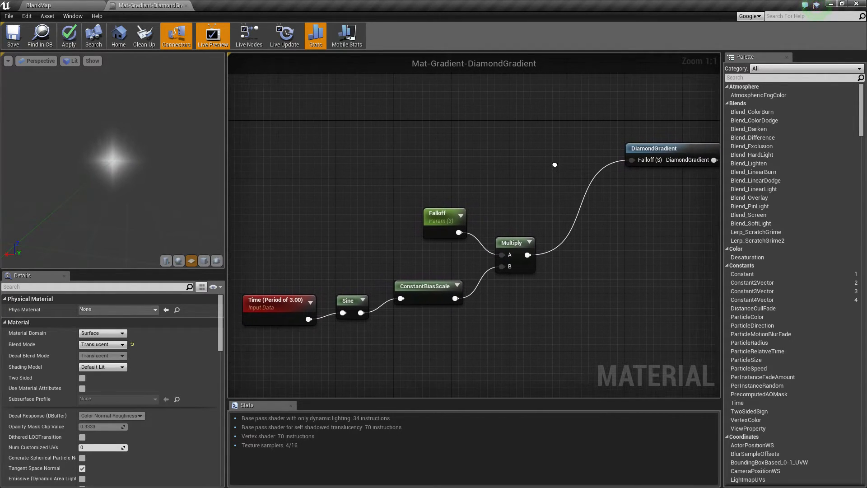
left_click(279, 299)
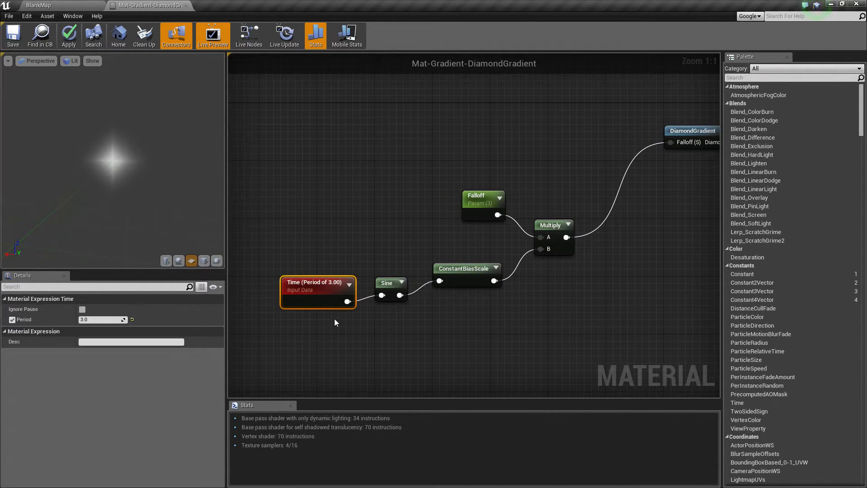
mouse_move(102, 319)
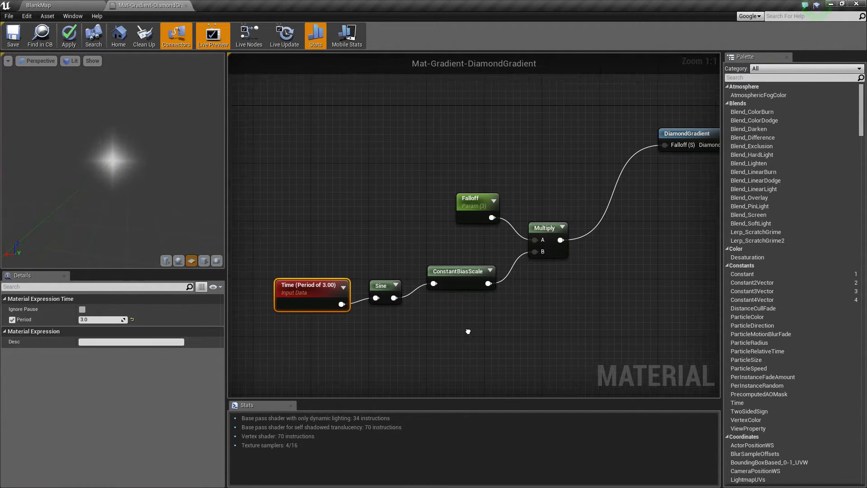
left_click(380, 286)
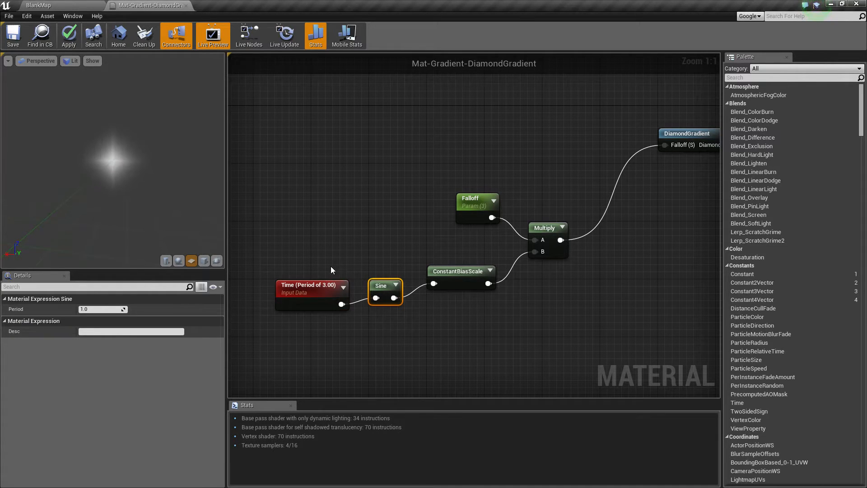
left_click(461, 271)
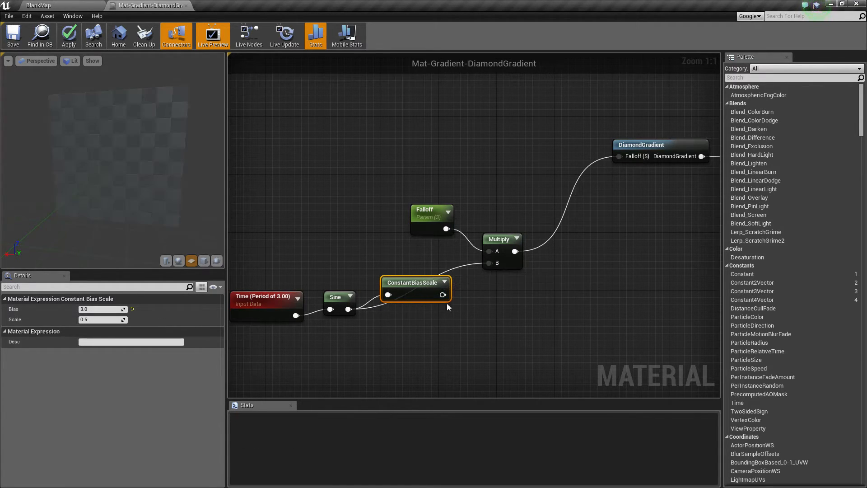
mouse_move(376, 264)
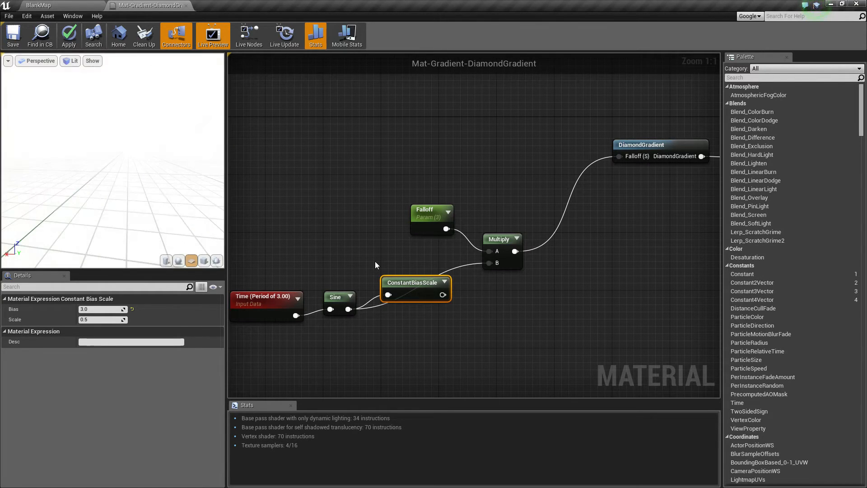
mouse_move(442, 294)
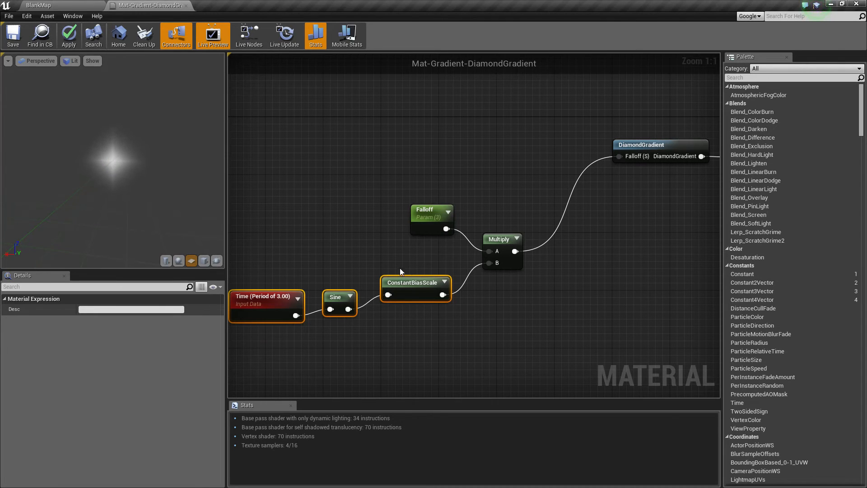
left_click(432, 213)
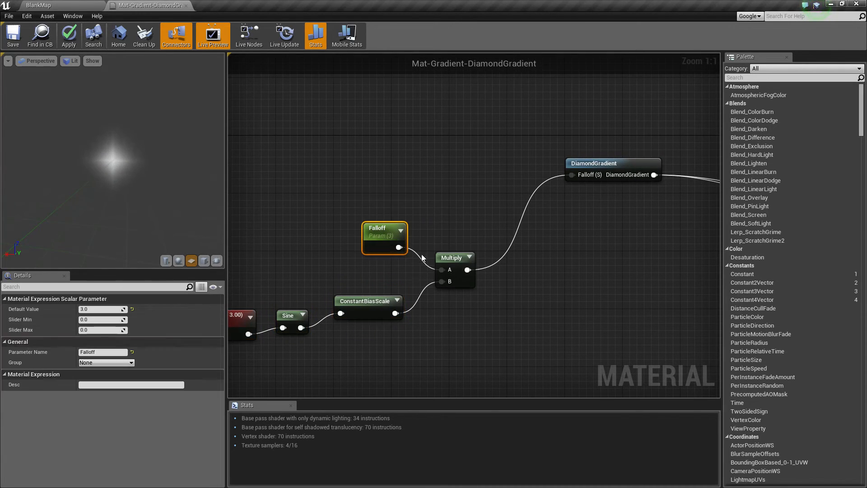